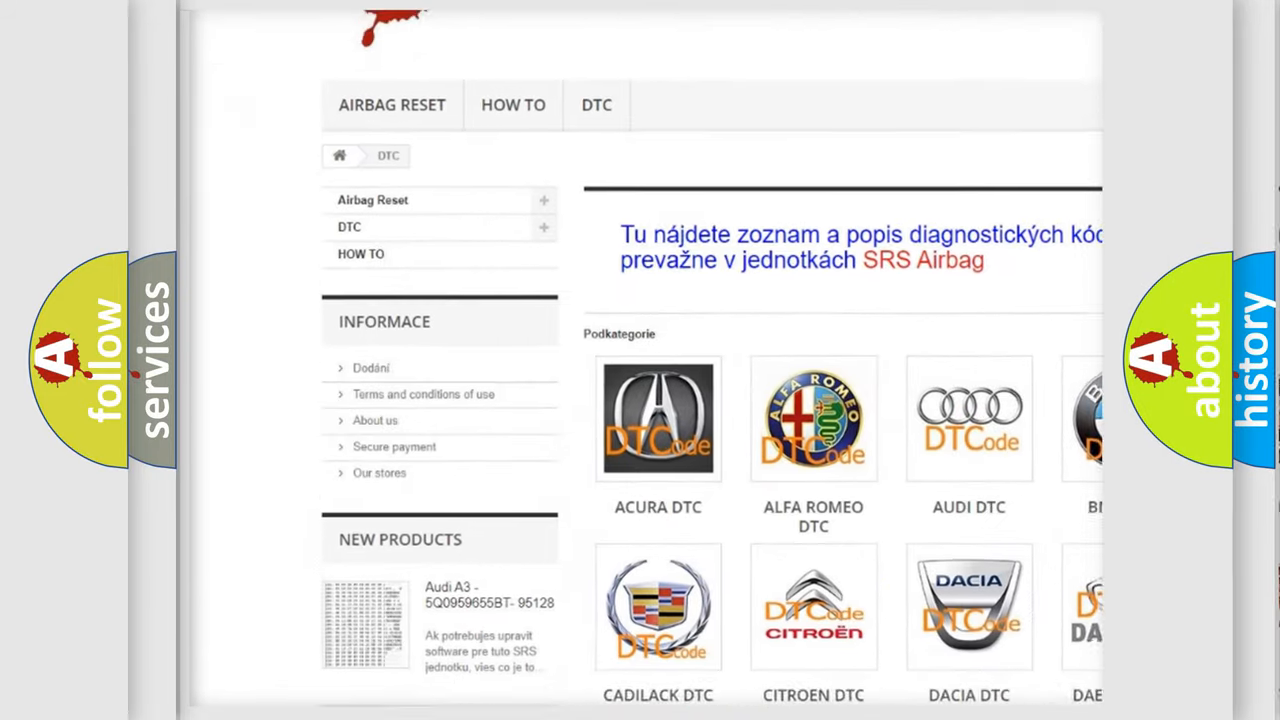
scroll(down, 3)
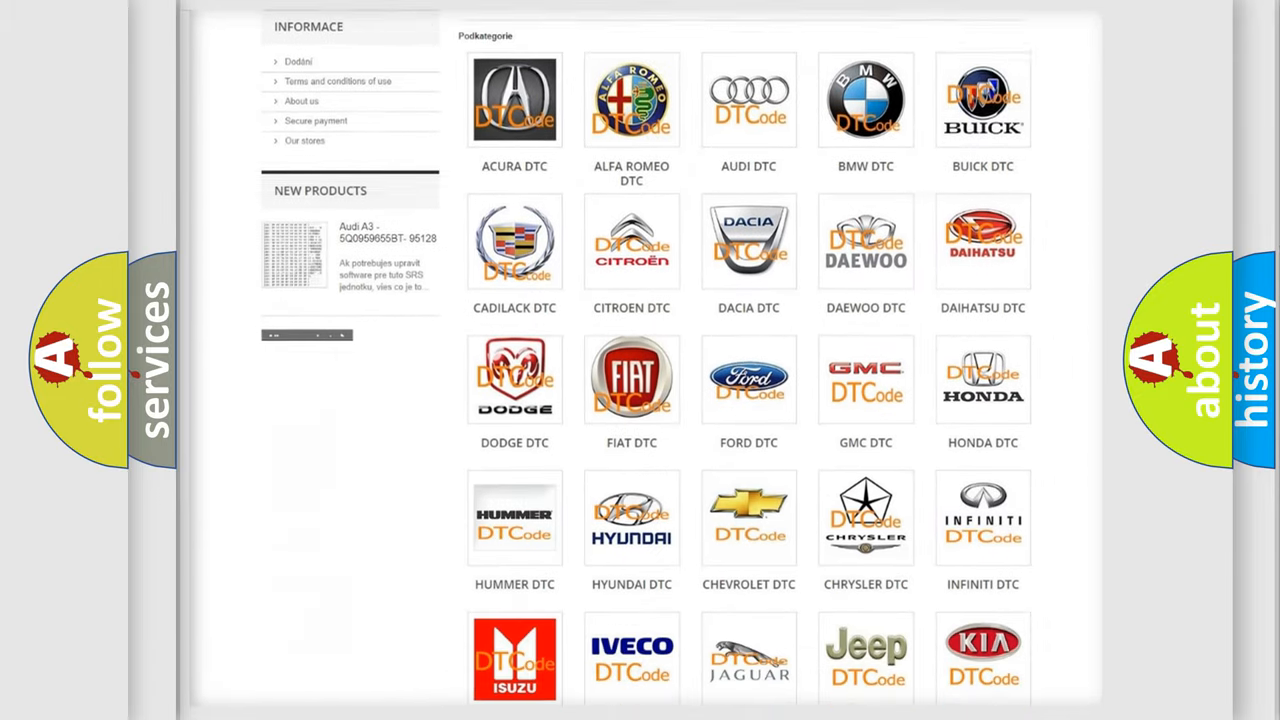
scroll(down, 3)
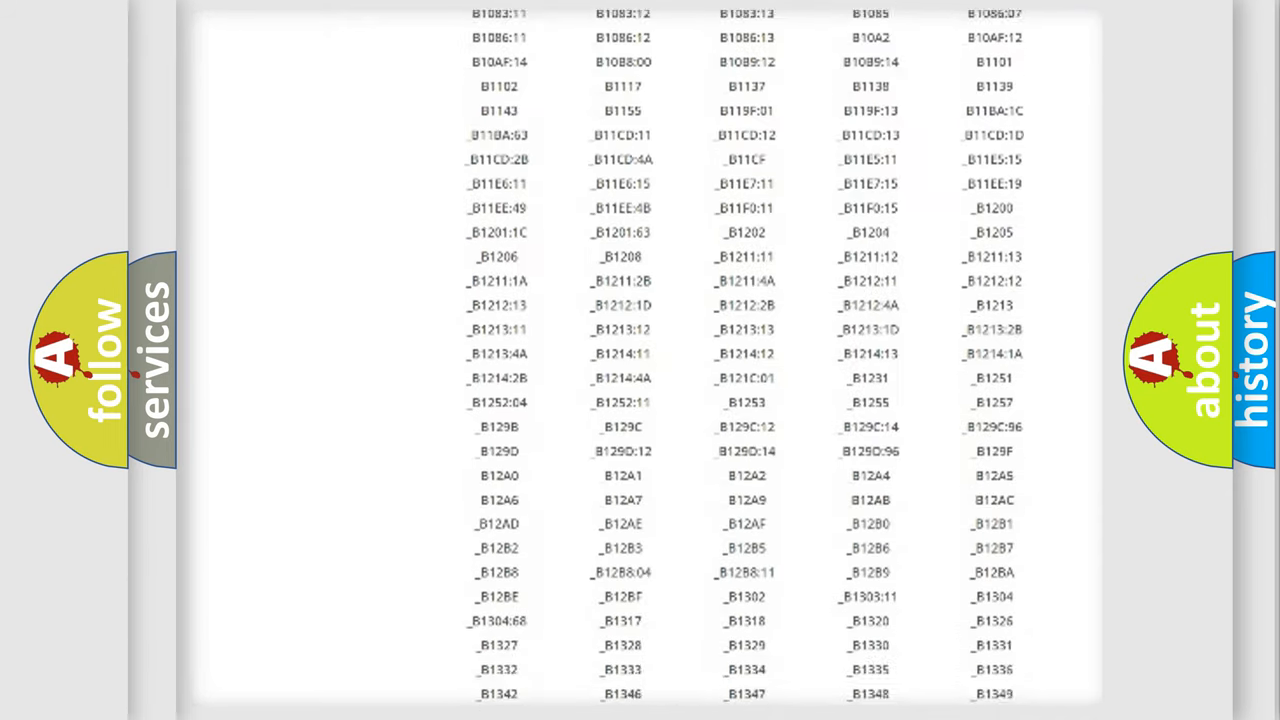
scroll(down, 3)
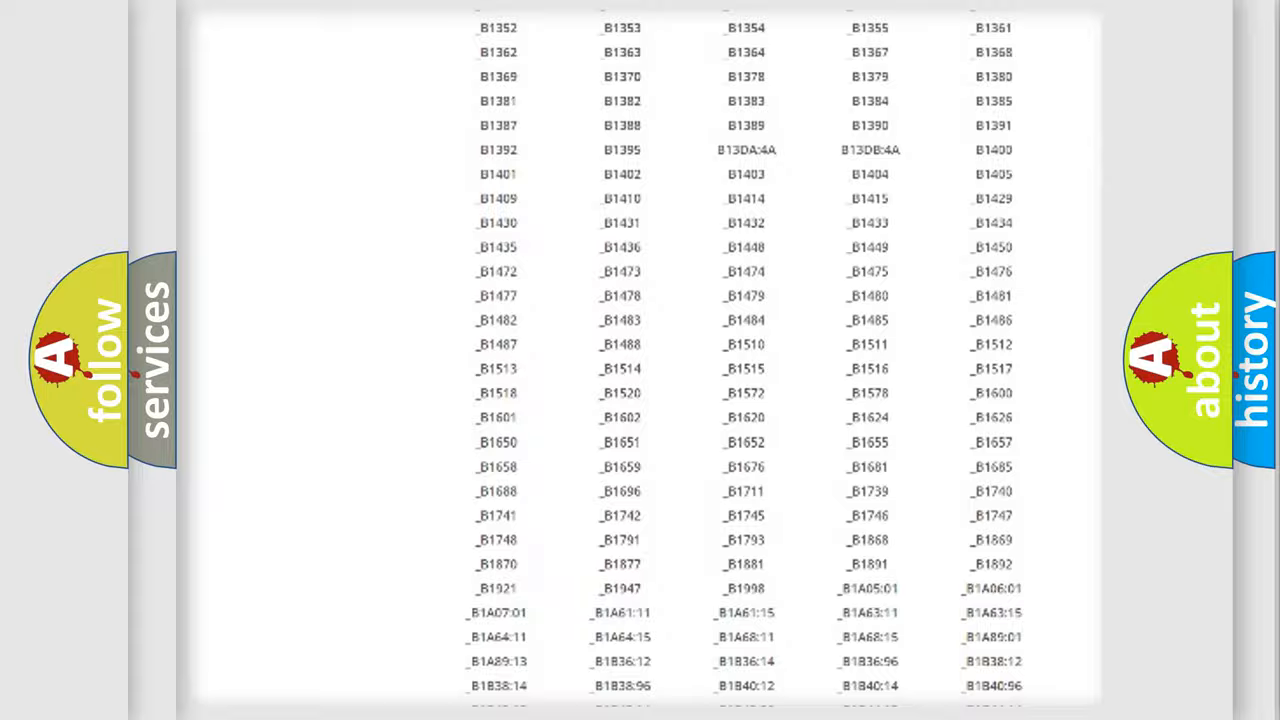
scroll(up, 3)
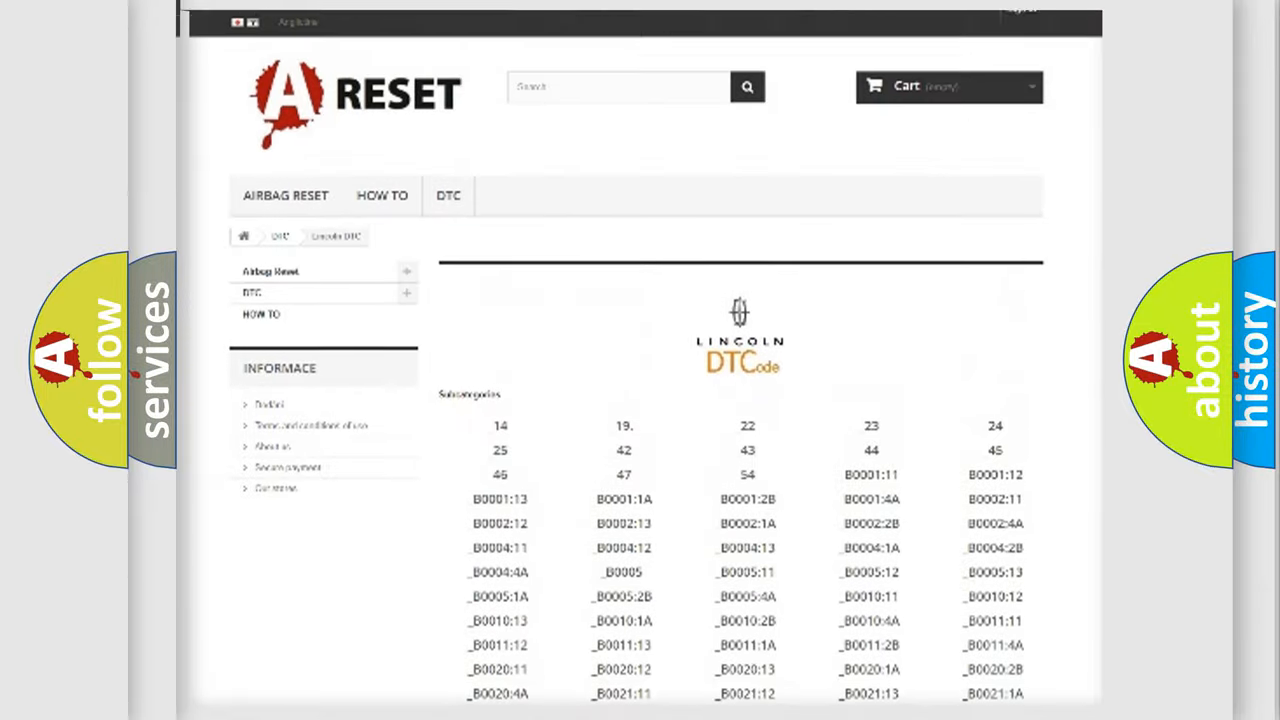